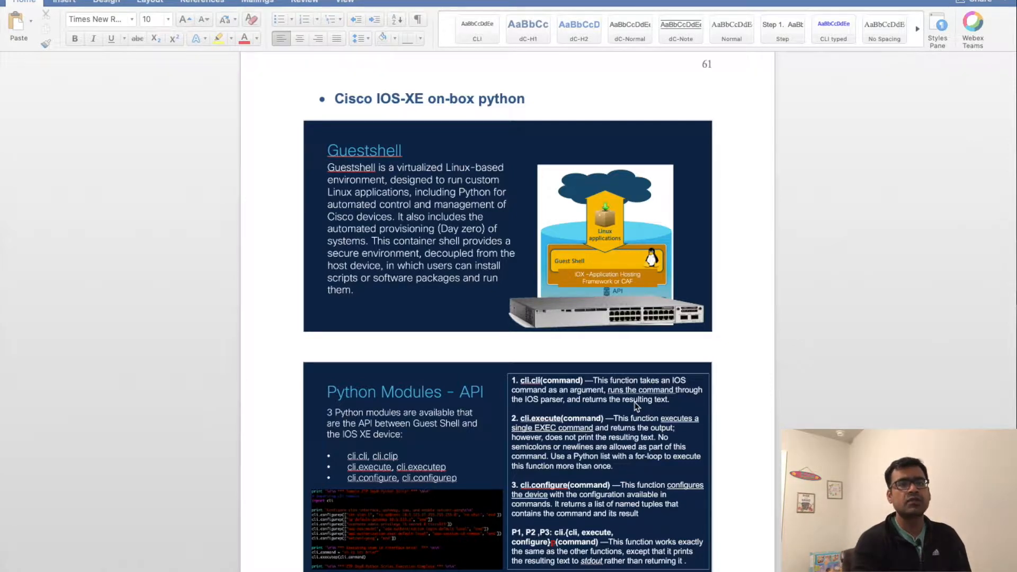
mouse_move(559, 394)
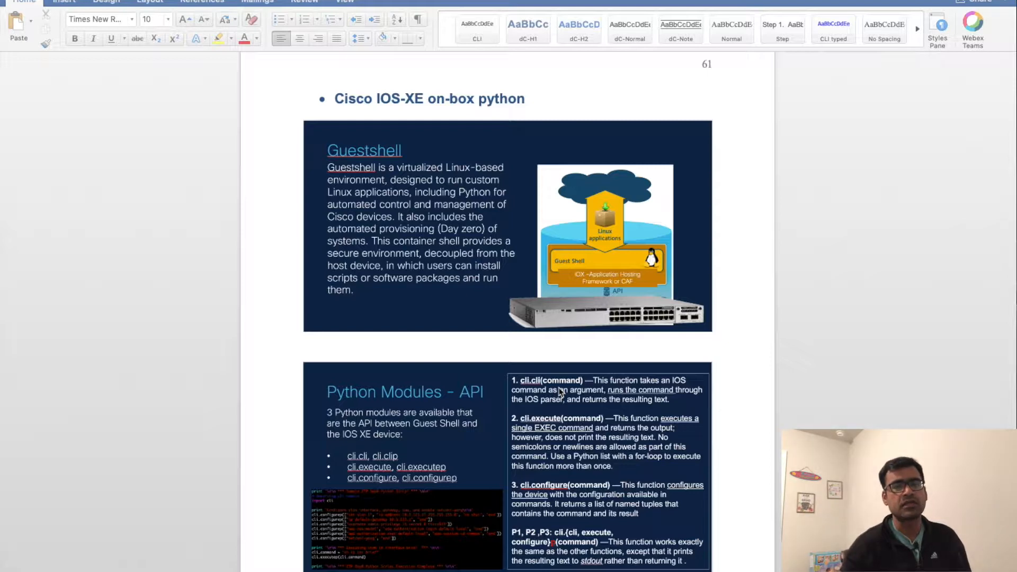
mouse_move(492, 383)
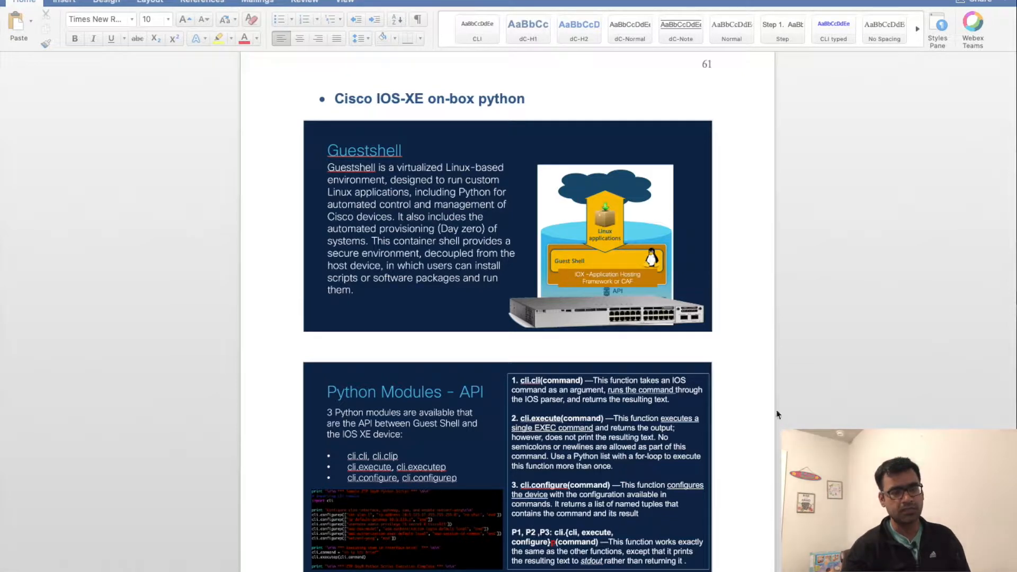
scroll(down, 3)
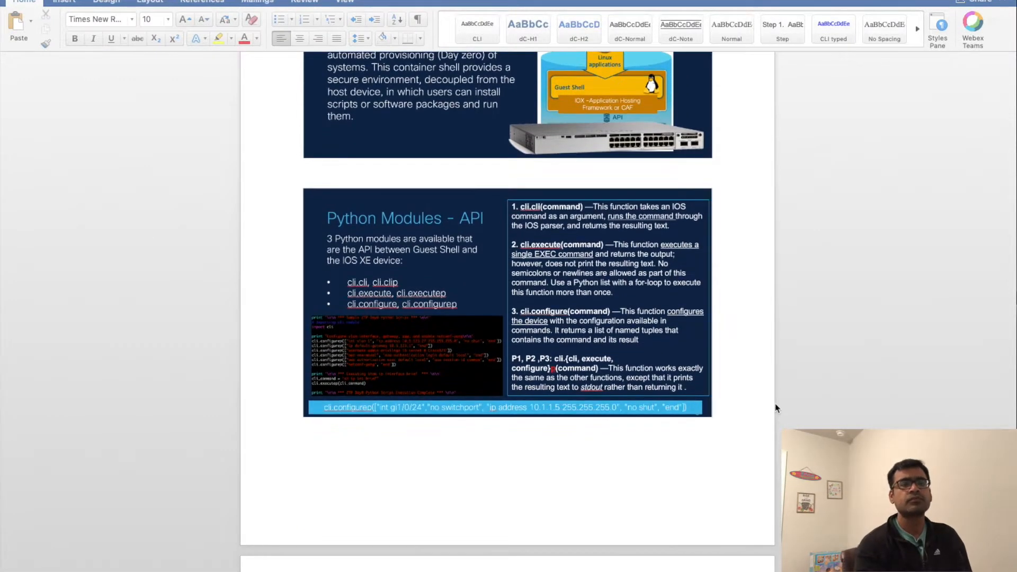
scroll(down, 3)
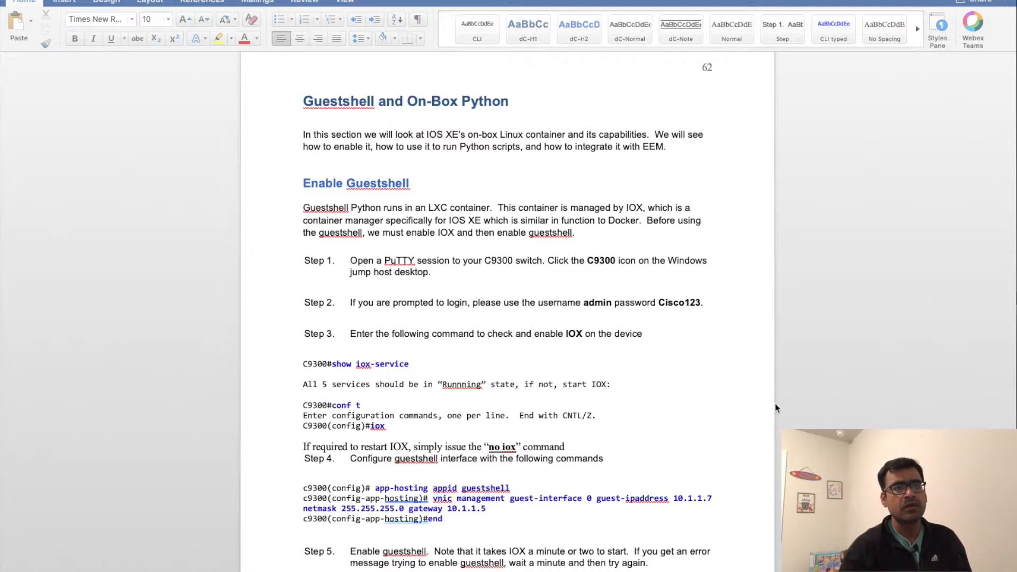
scroll(down, 3)
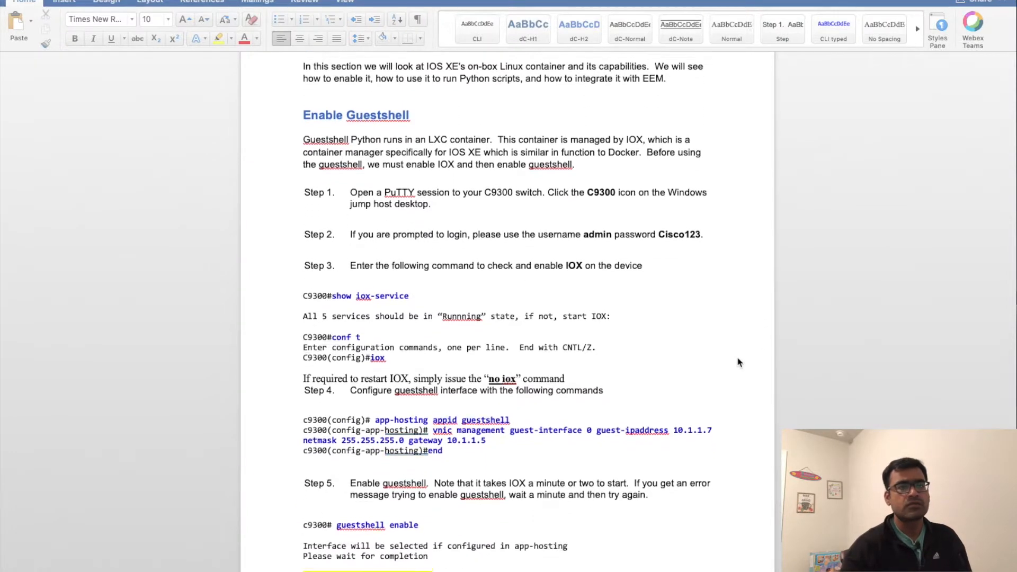
scroll(down, 3)
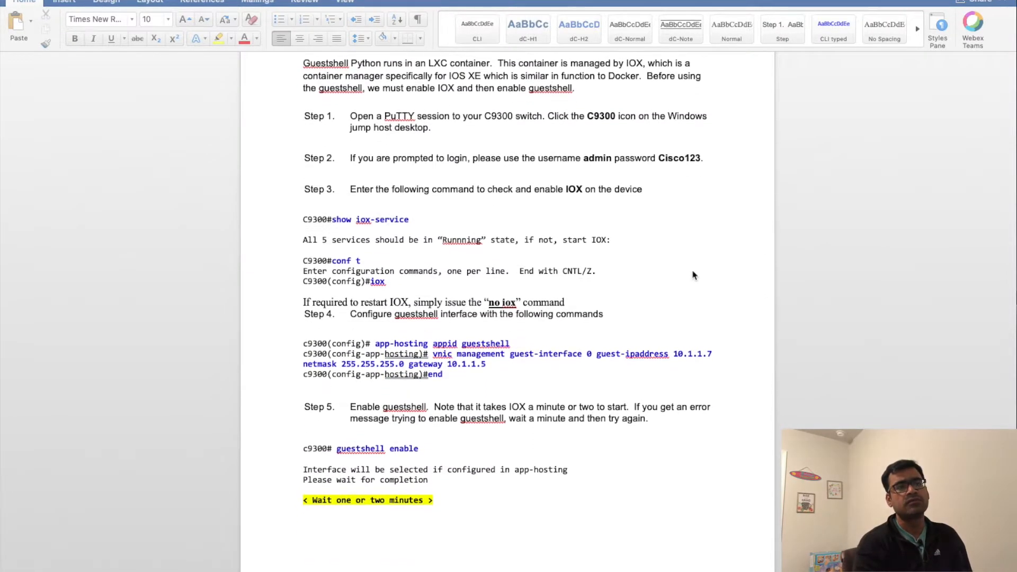
mouse_move(428, 240)
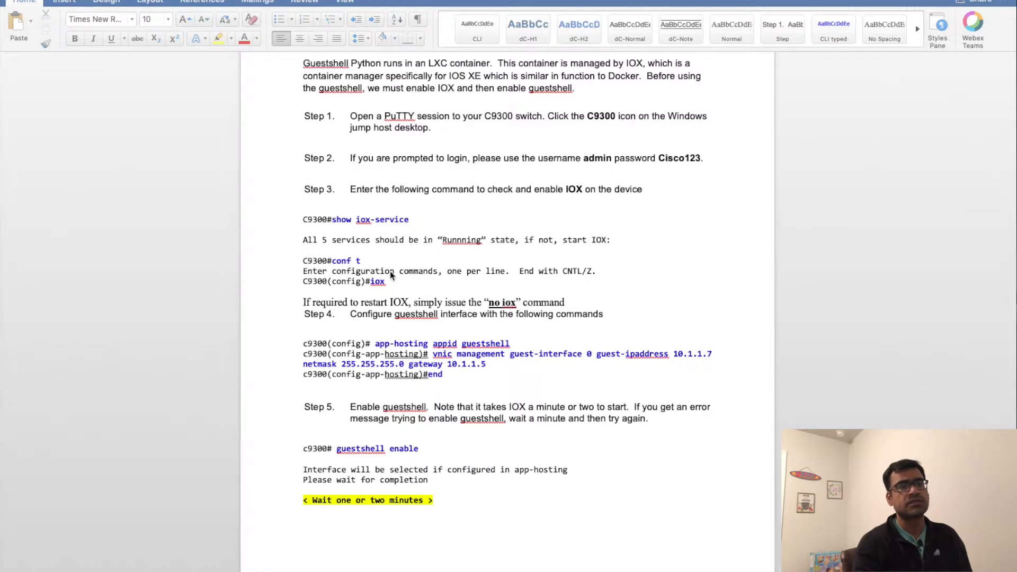
mouse_move(434, 268)
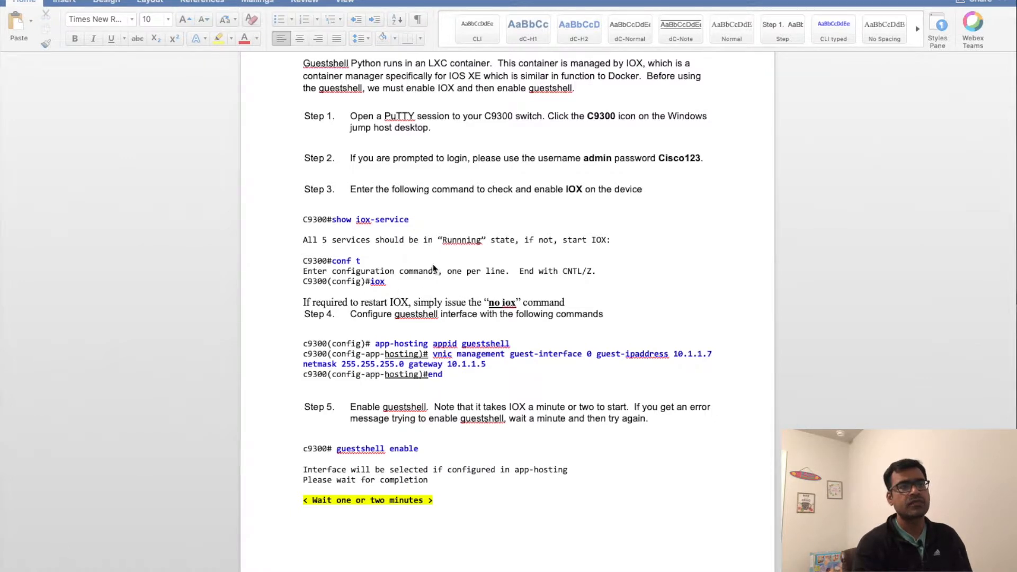
mouse_move(399, 292)
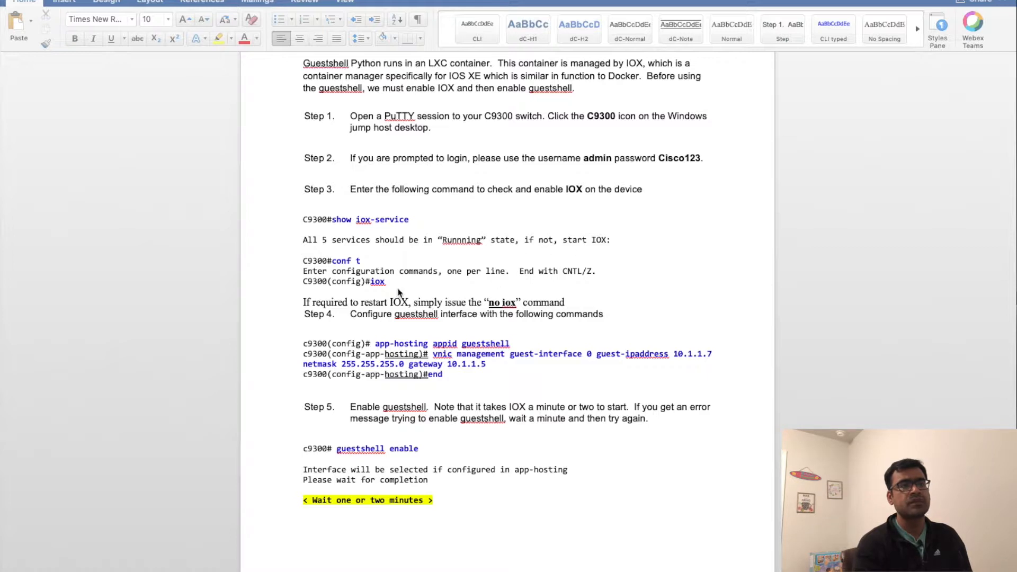
mouse_move(418, 303)
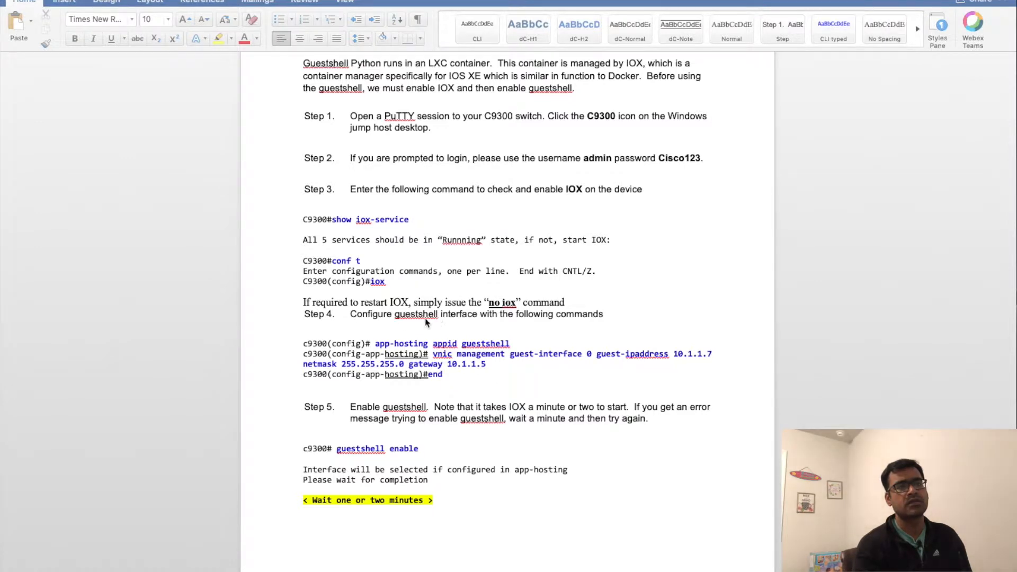
mouse_move(440, 290)
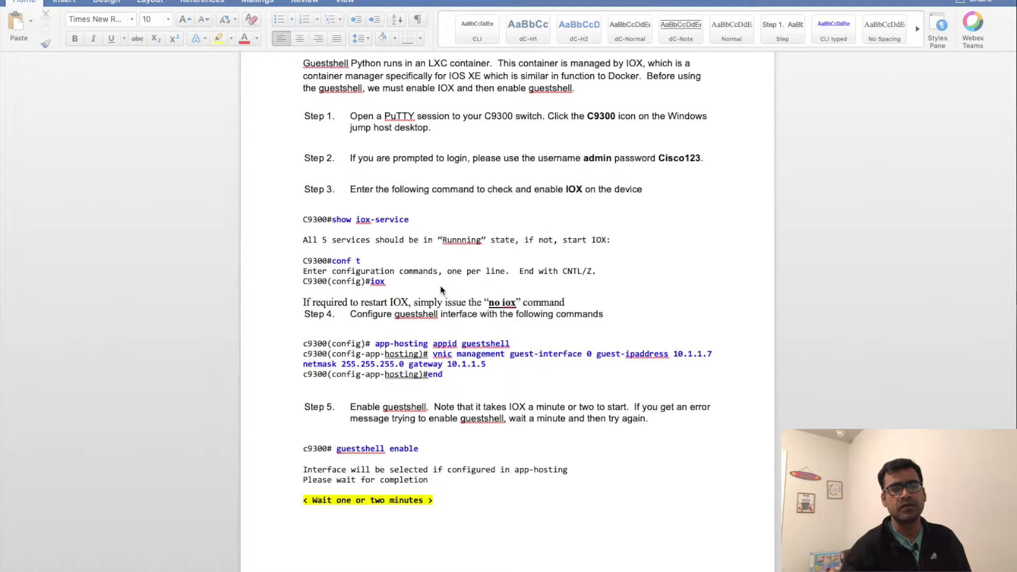
mouse_move(503, 358)
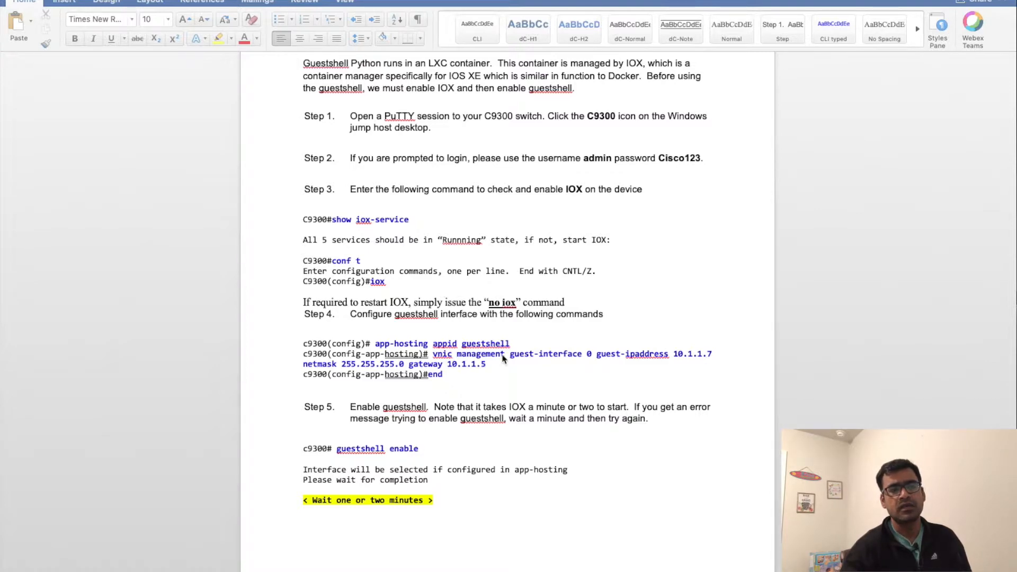
scroll(down, 3)
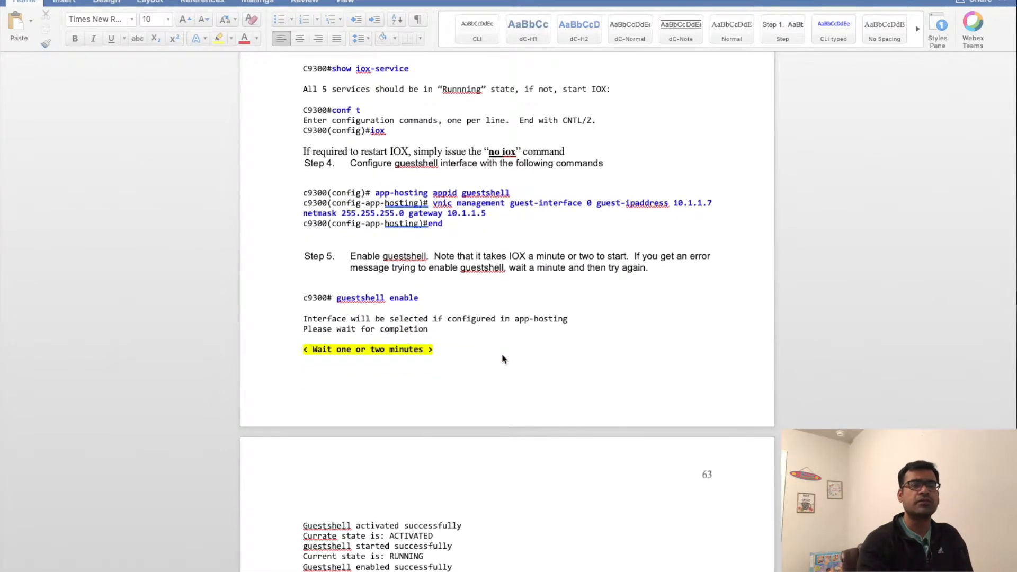
mouse_move(427, 308)
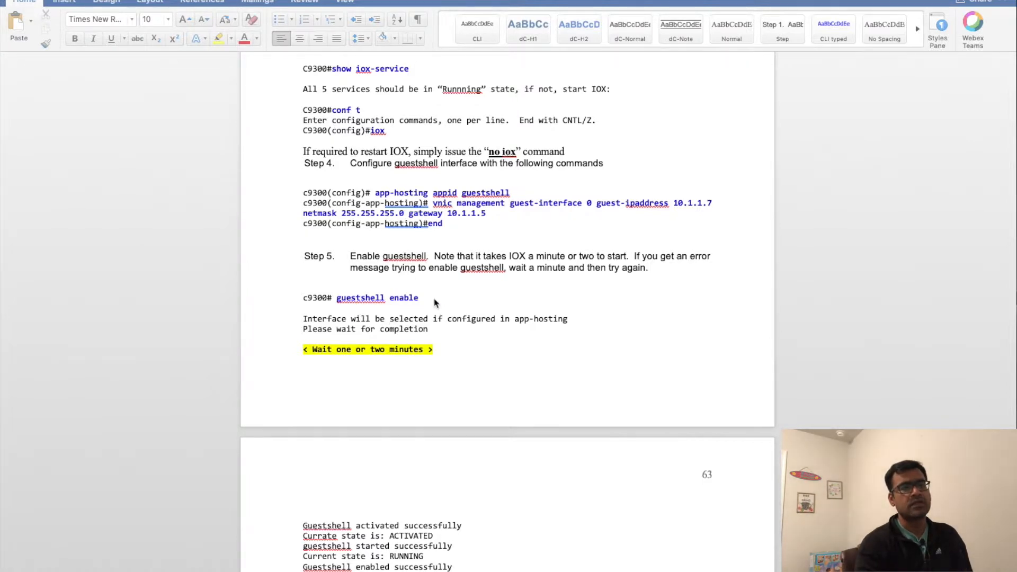
scroll(down, 3)
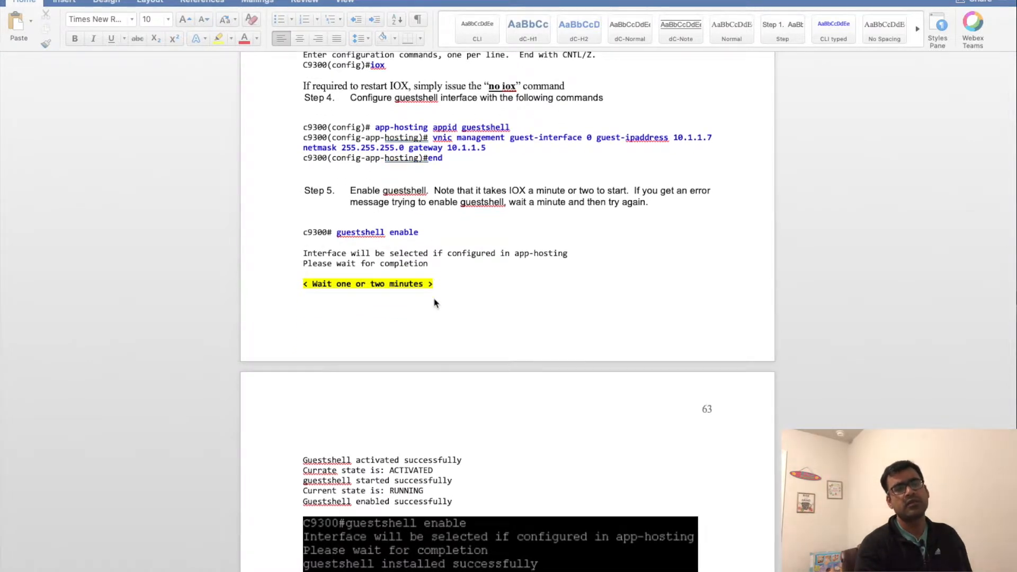
scroll(down, 3)
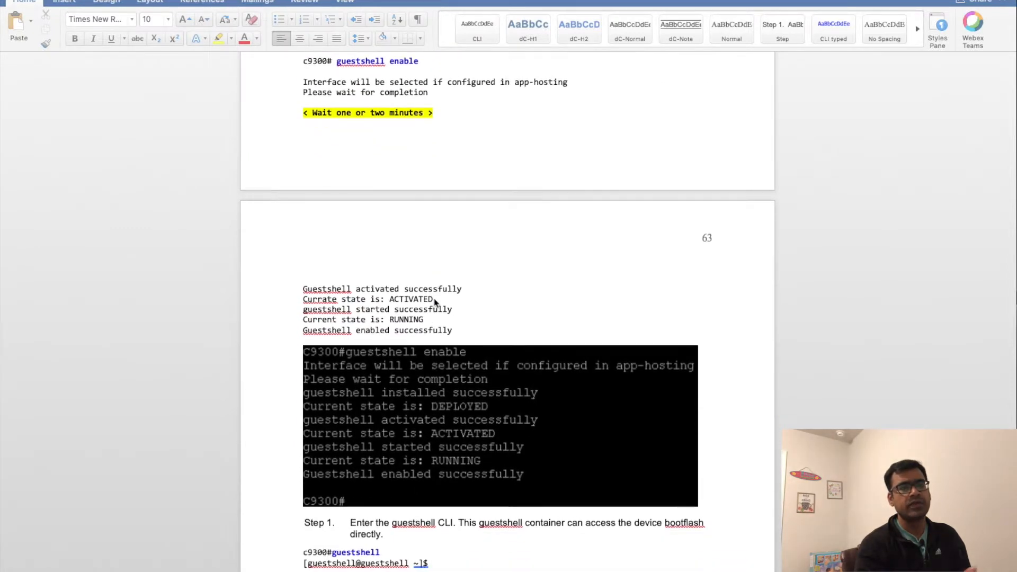
scroll(up, 3)
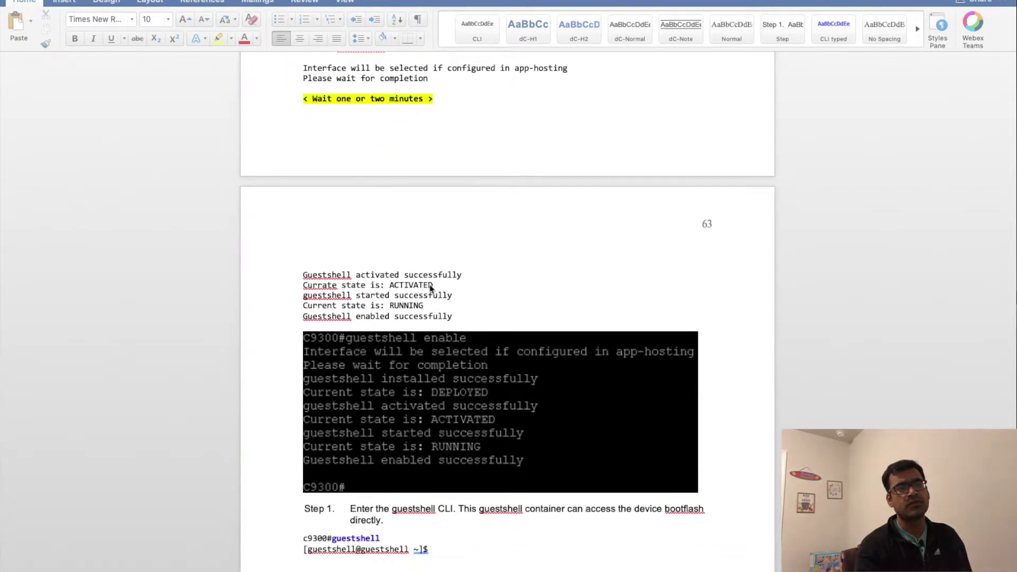
mouse_move(477, 274)
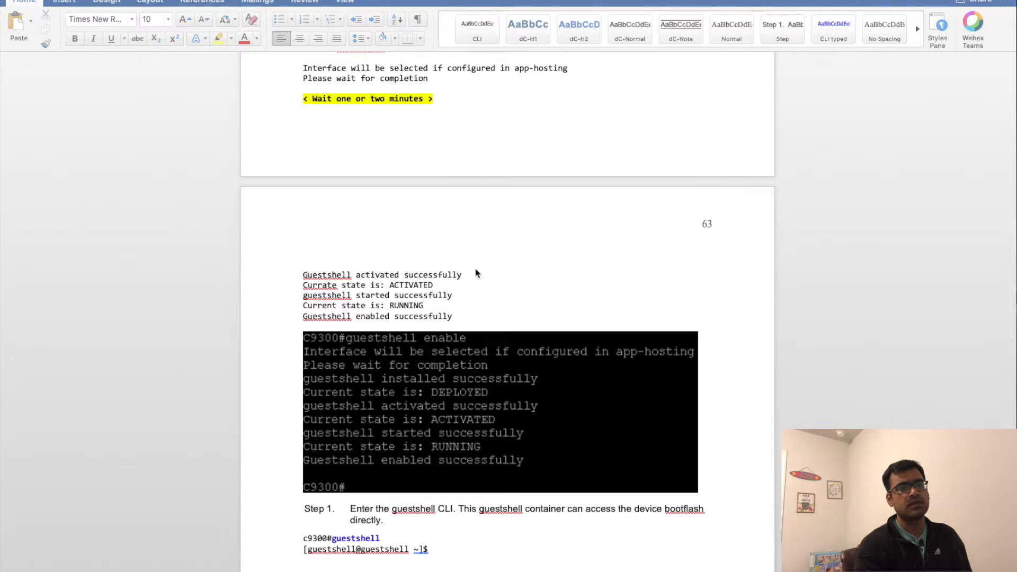
scroll(down, 3)
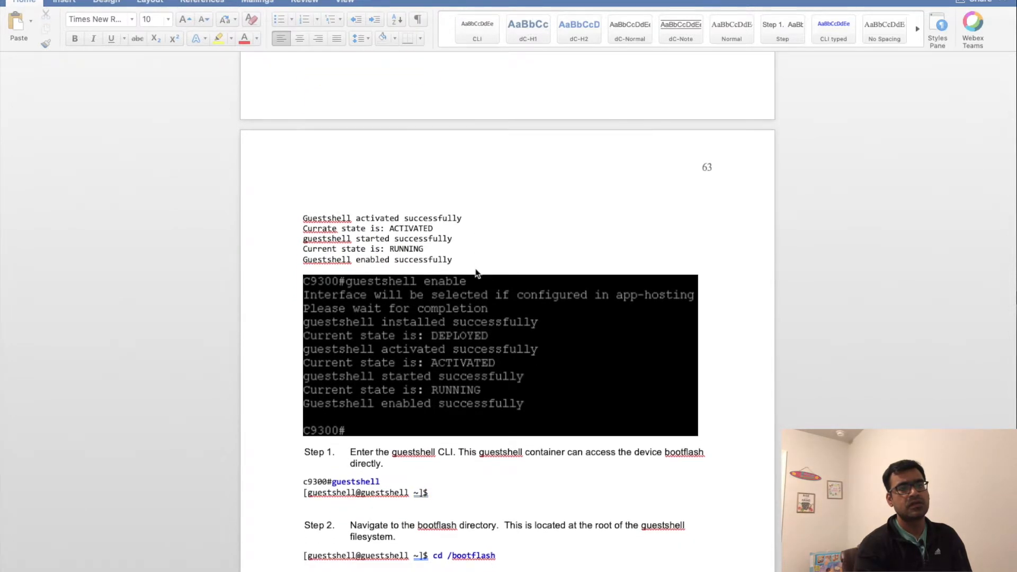
scroll(down, 3)
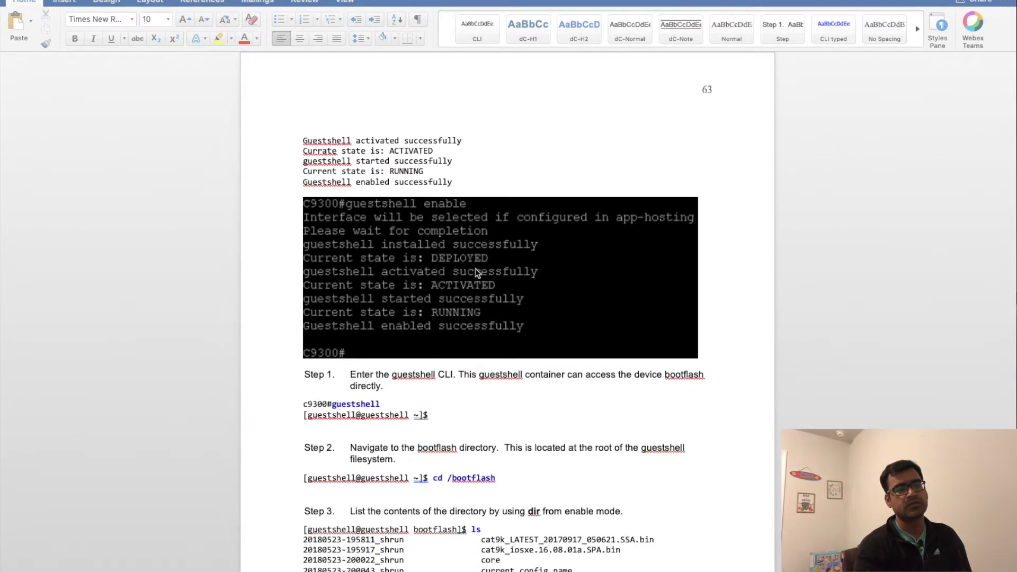
scroll(down, 3)
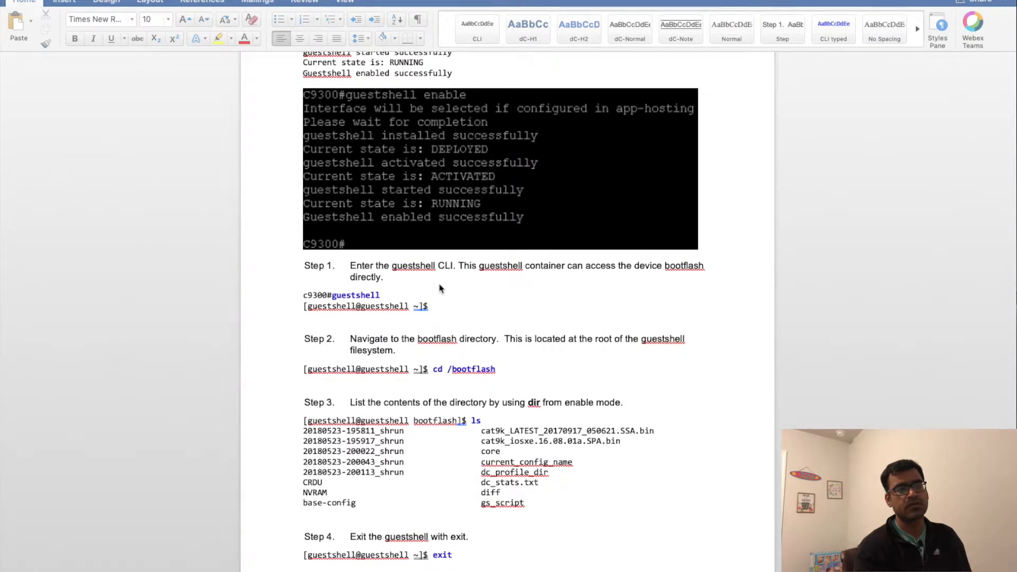
scroll(down, 3)
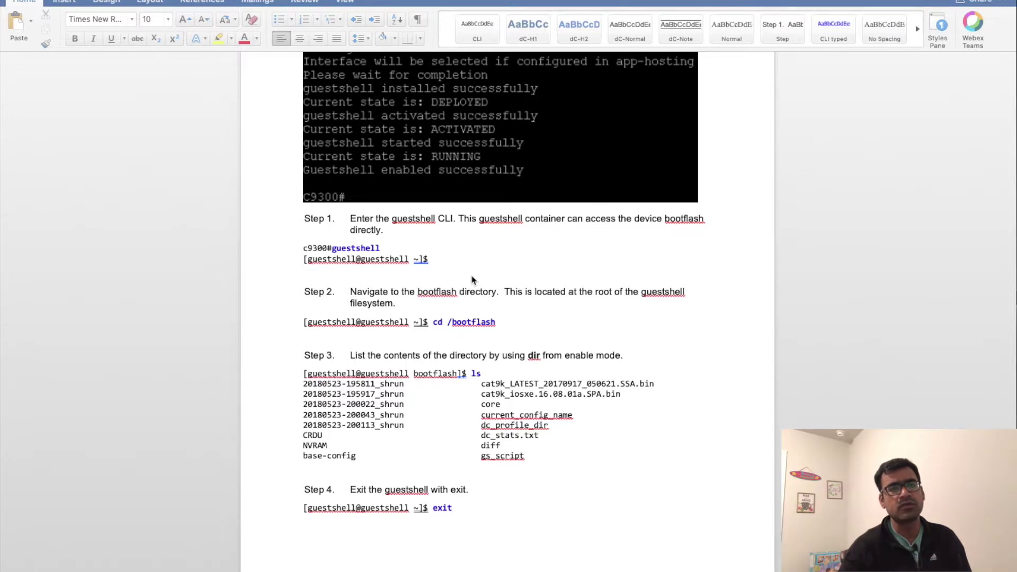
scroll(down, 3)
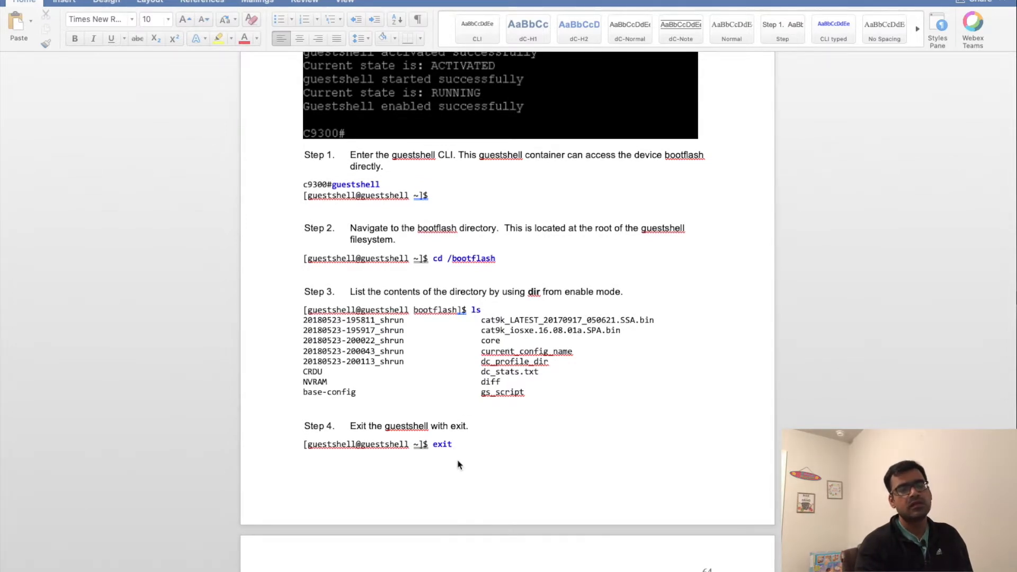
scroll(down, 3)
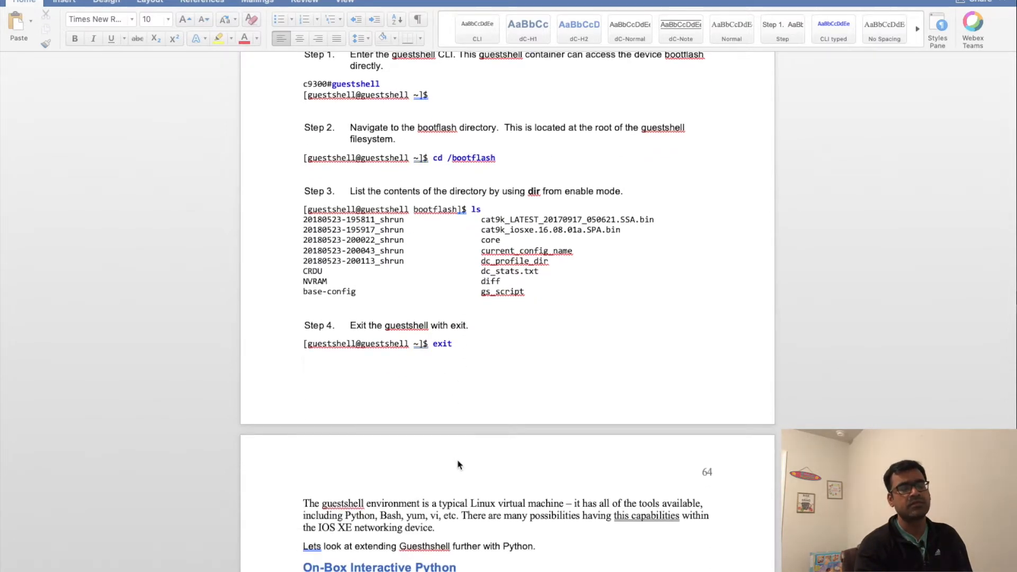
scroll(down, 3)
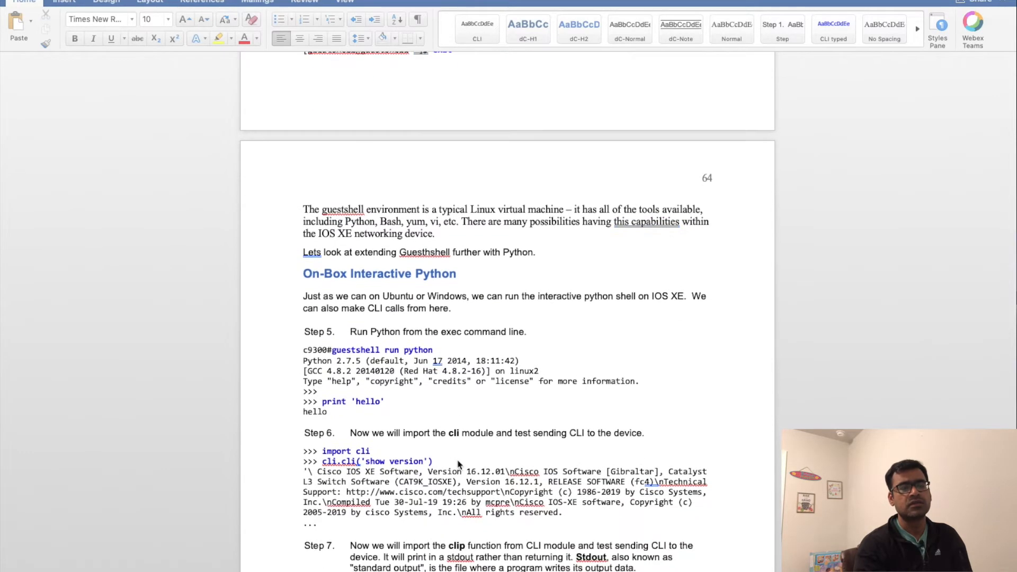
scroll(down, 3)
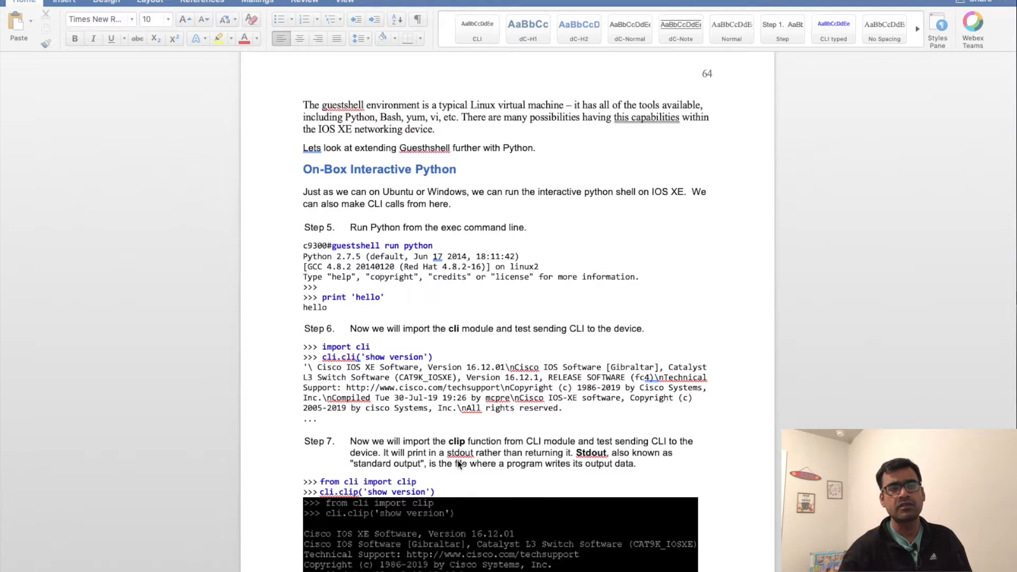
mouse_move(524, 390)
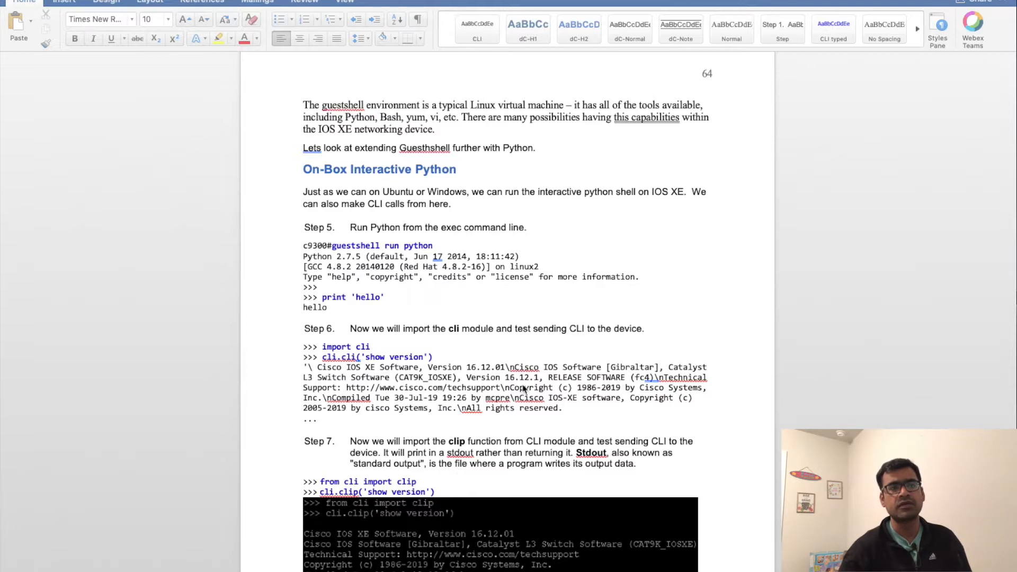
scroll(down, 3)
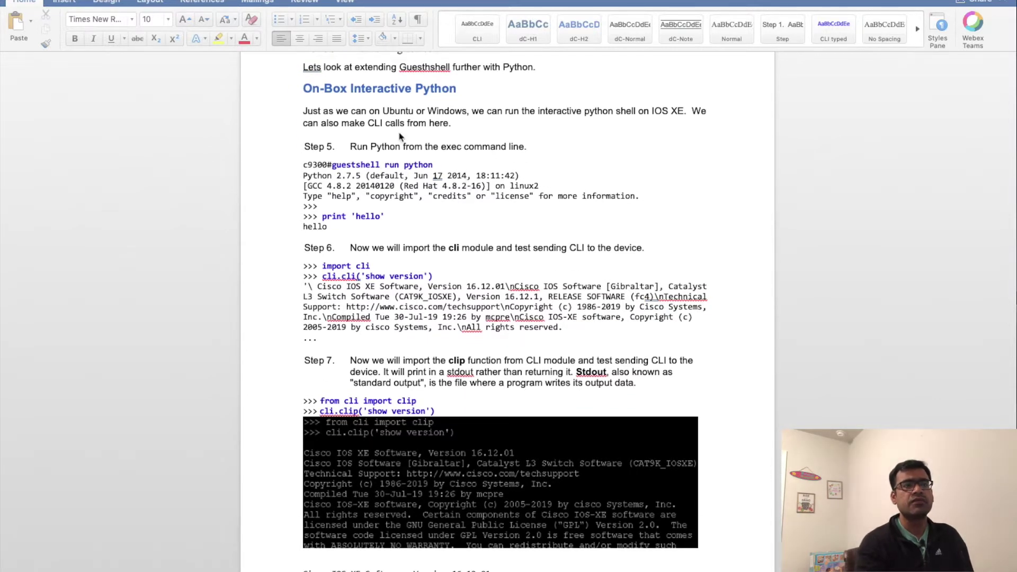
mouse_move(337, 174)
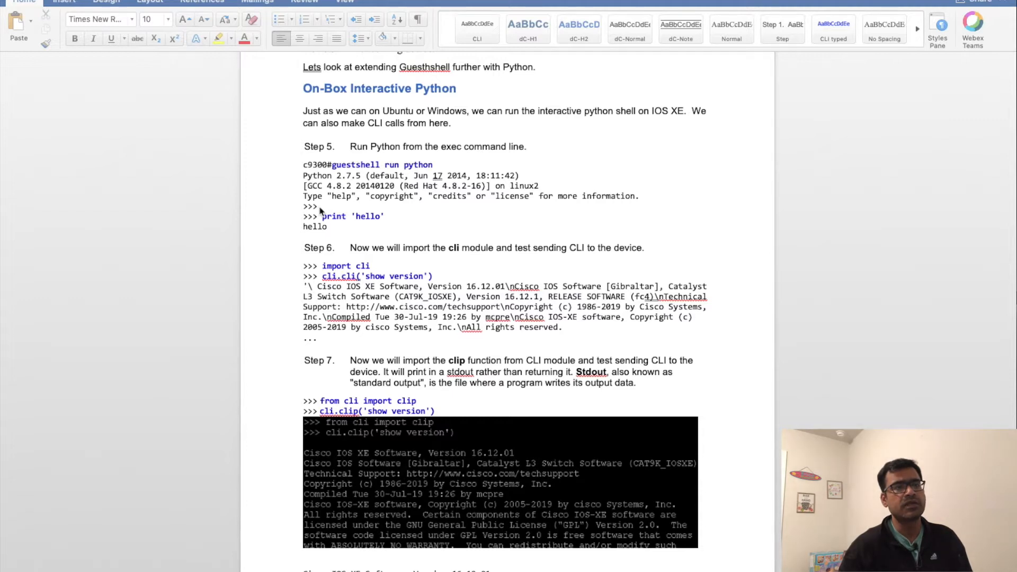
mouse_move(390, 219)
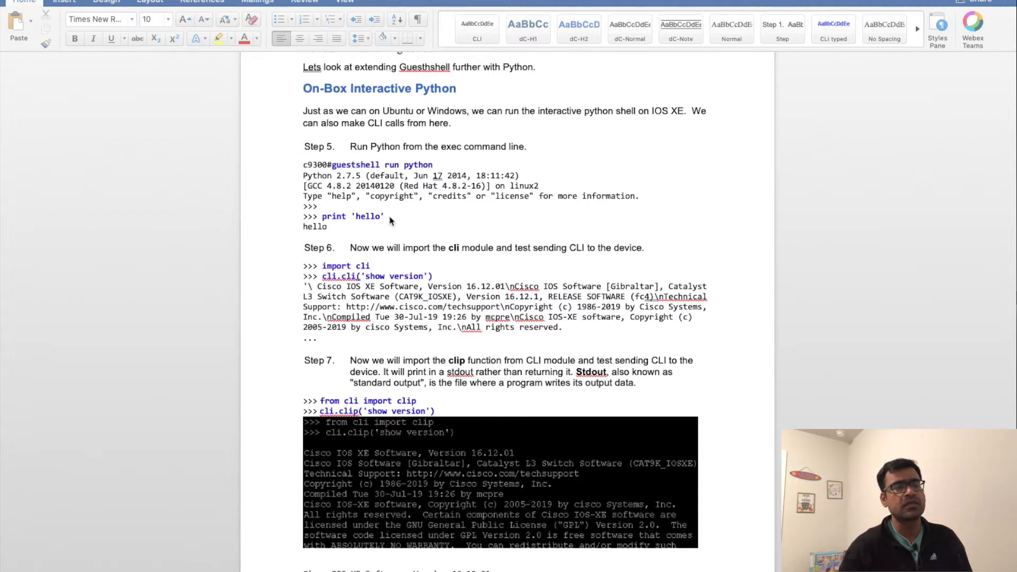
scroll(down, 3)
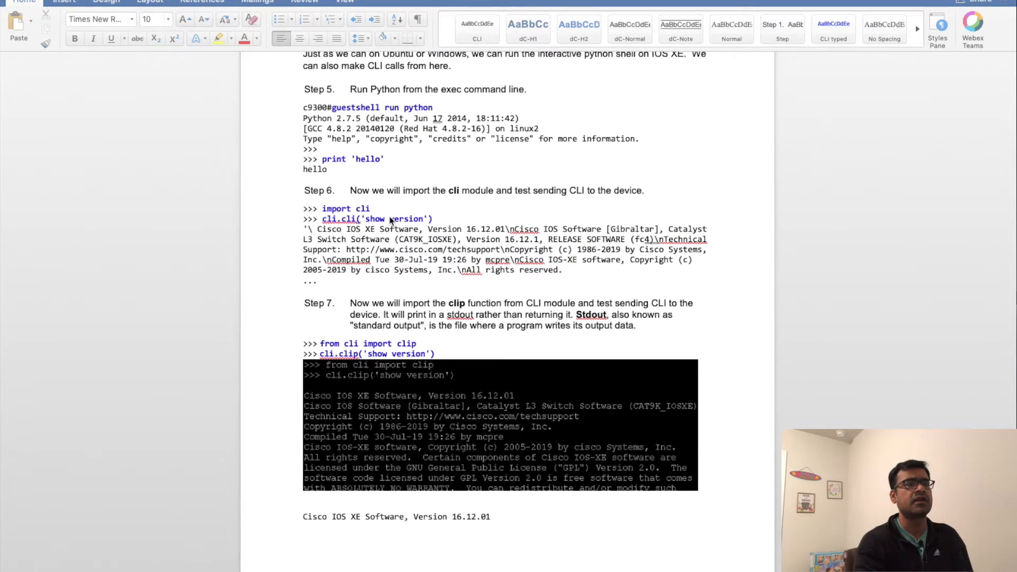
mouse_move(324, 179)
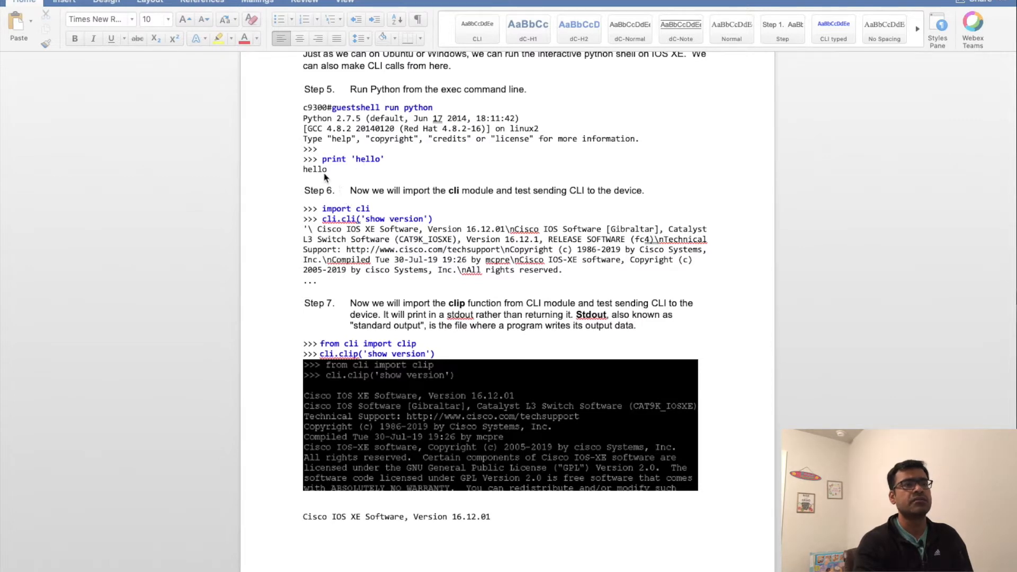
scroll(down, 3)
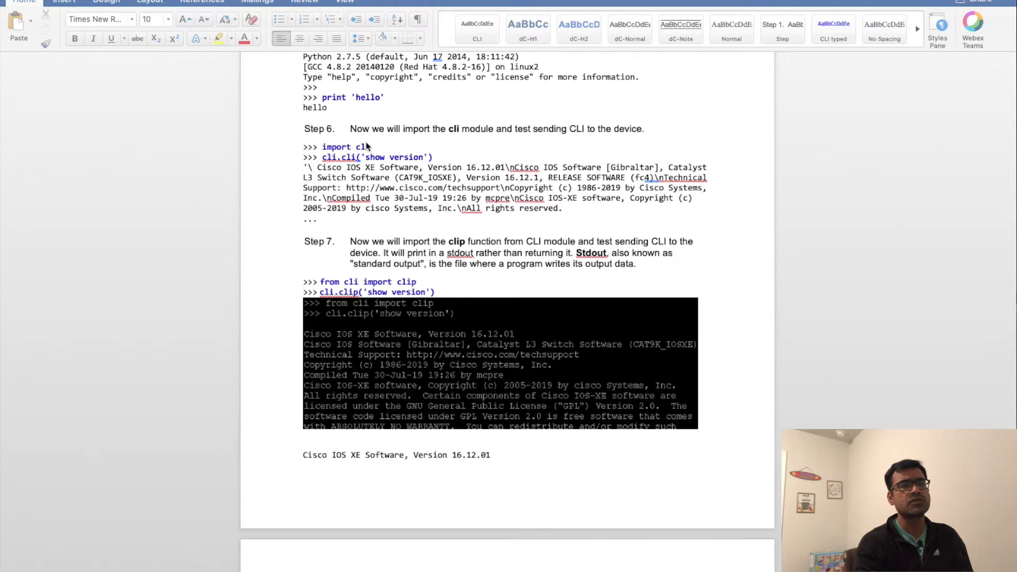
scroll(down, 3)
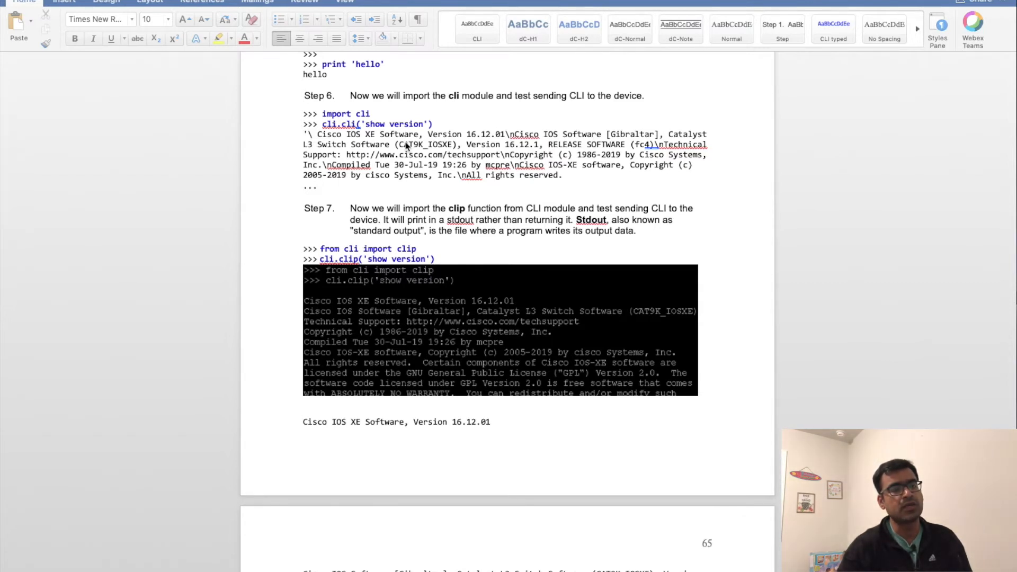
mouse_move(448, 186)
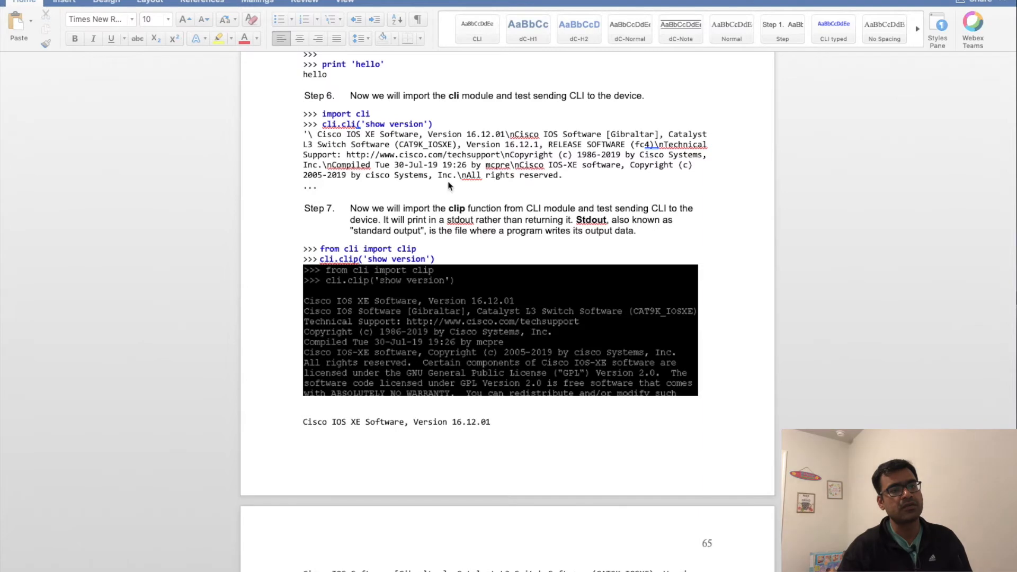
mouse_move(463, 125)
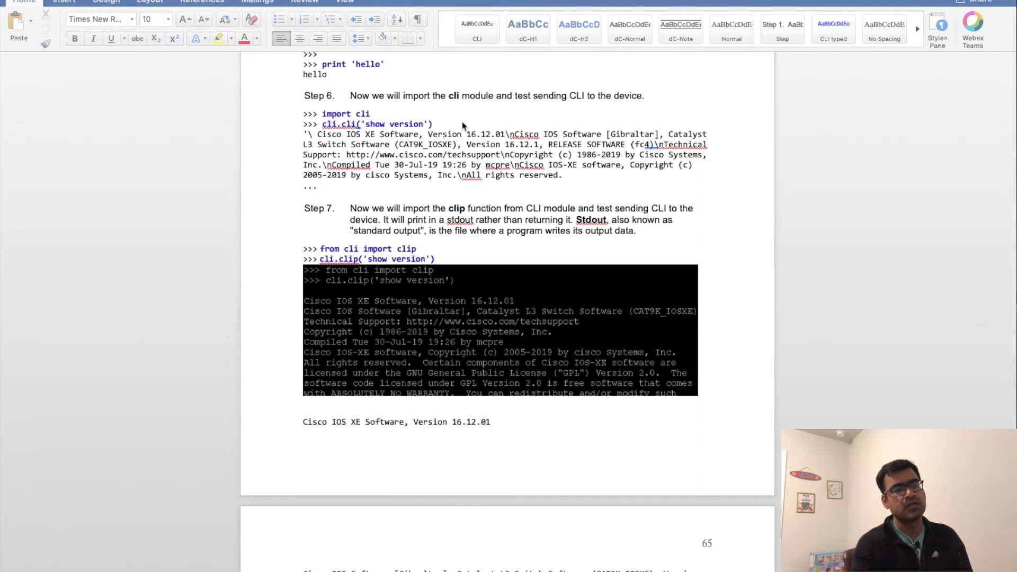
scroll(down, 3)
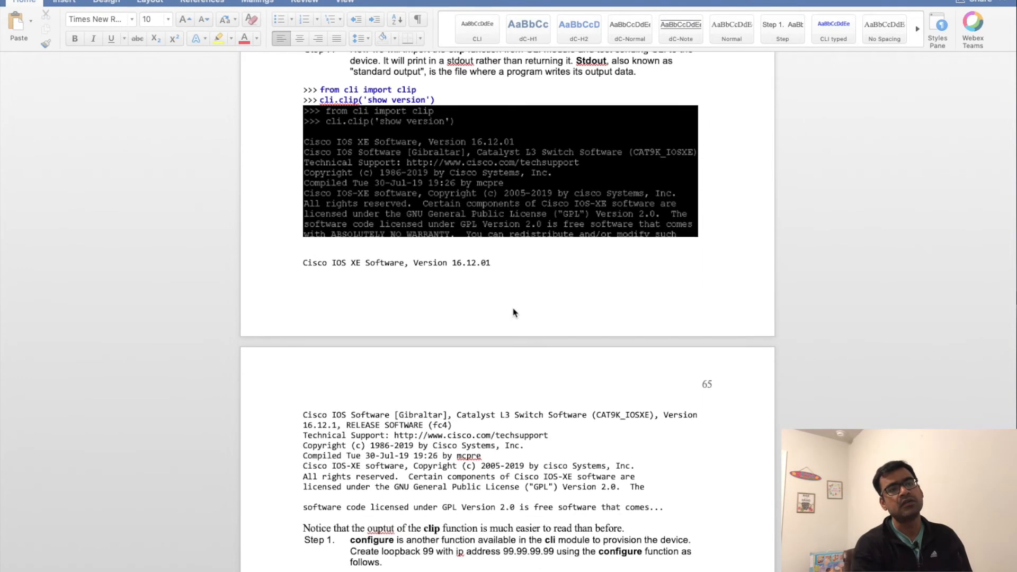
scroll(down, 3)
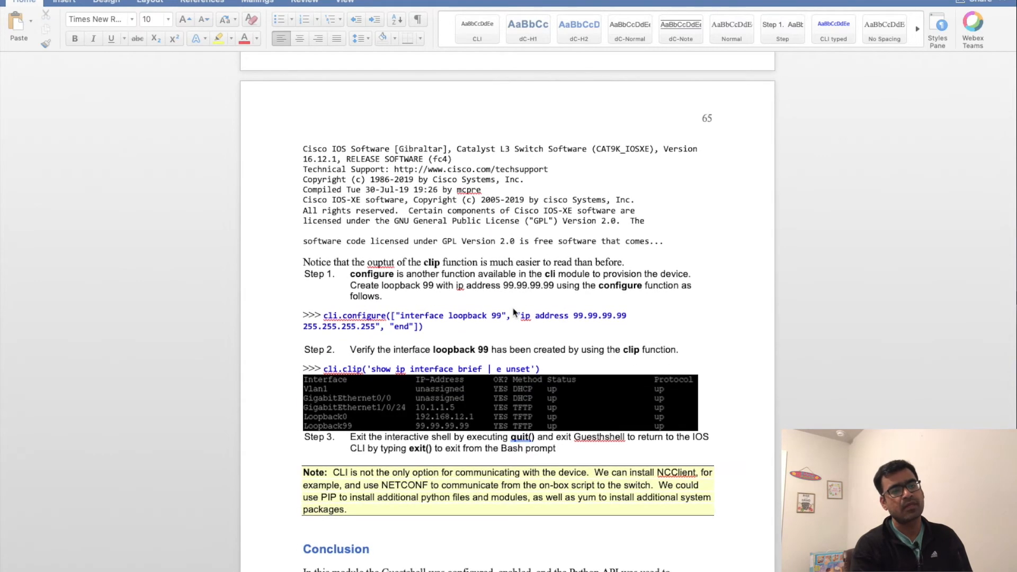
scroll(down, 3)
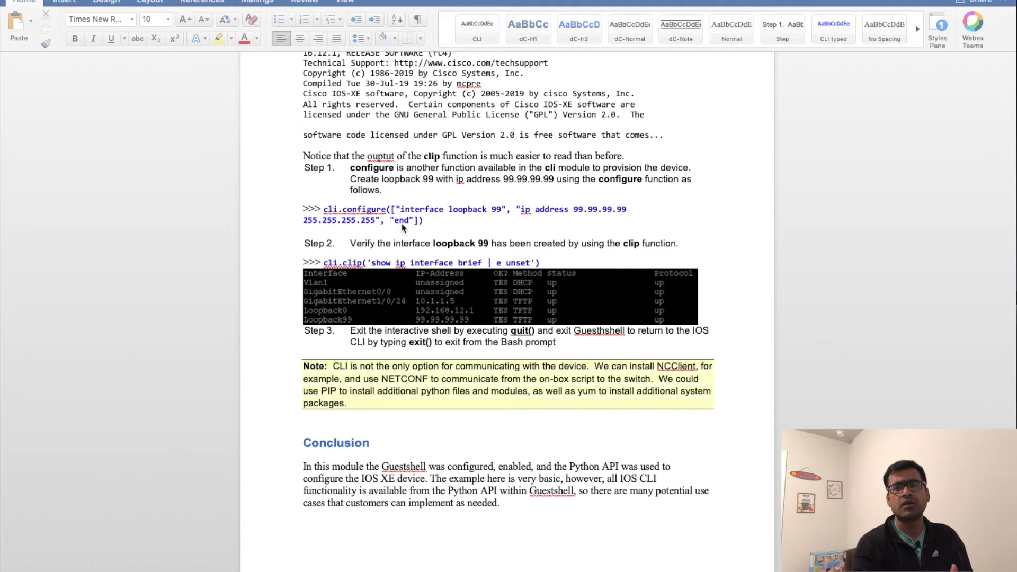
mouse_move(485, 220)
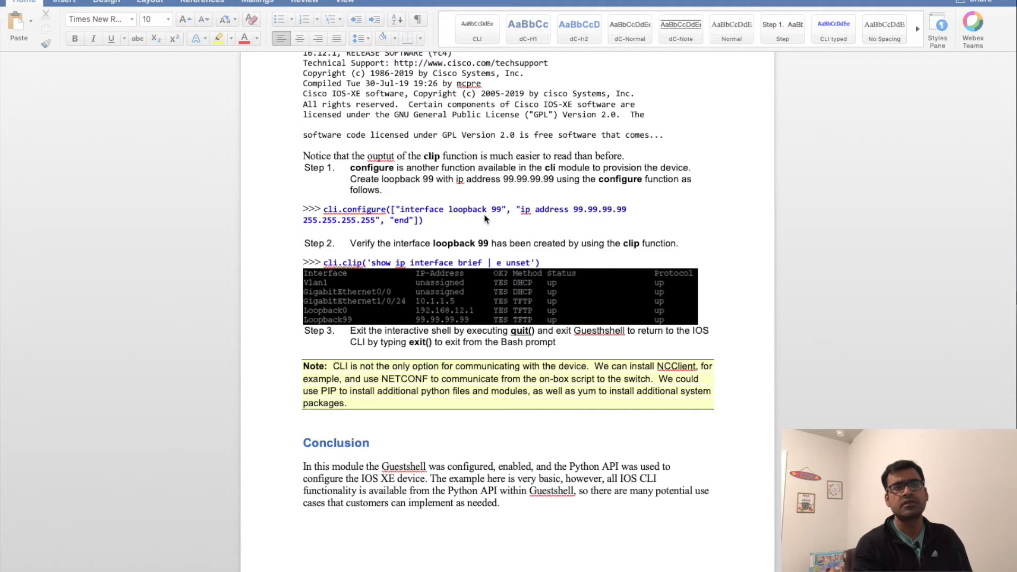
mouse_move(427, 246)
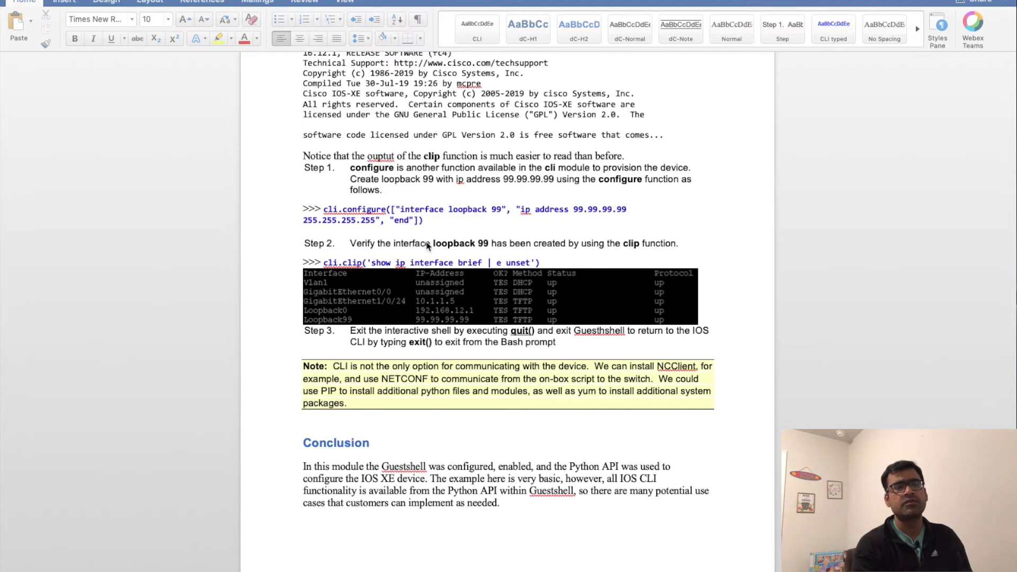
mouse_move(399, 232)
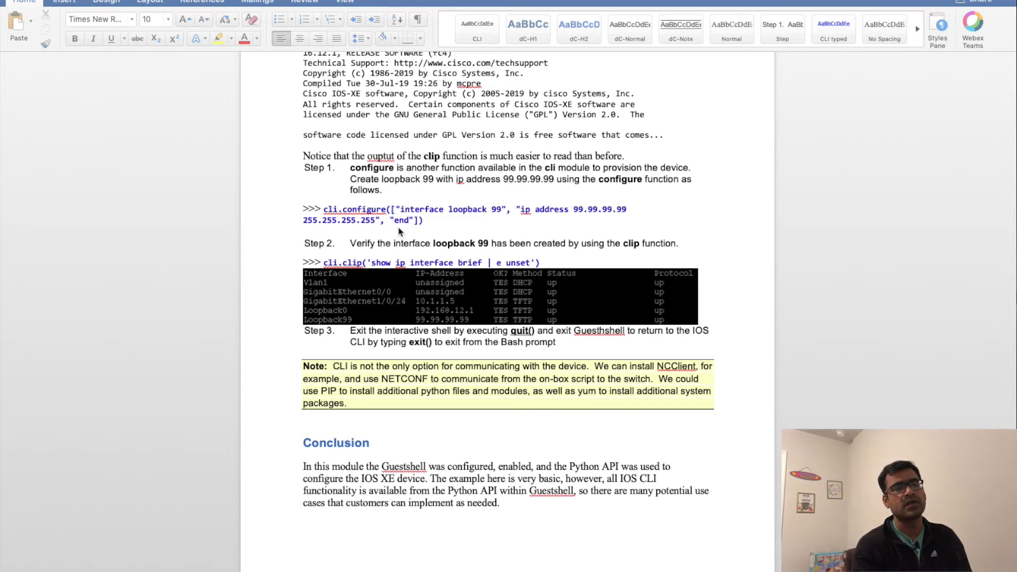
mouse_move(432, 272)
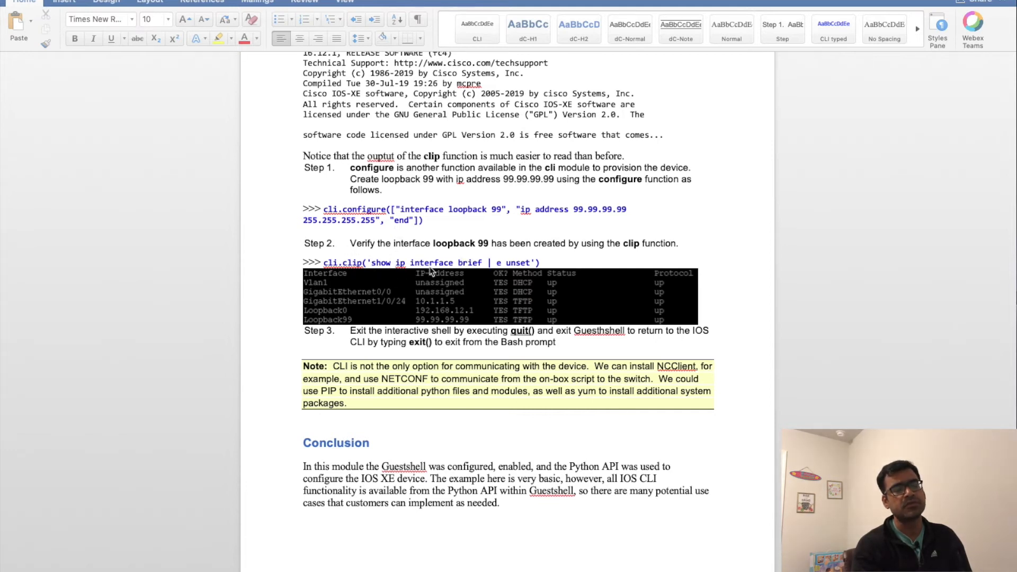
mouse_move(532, 219)
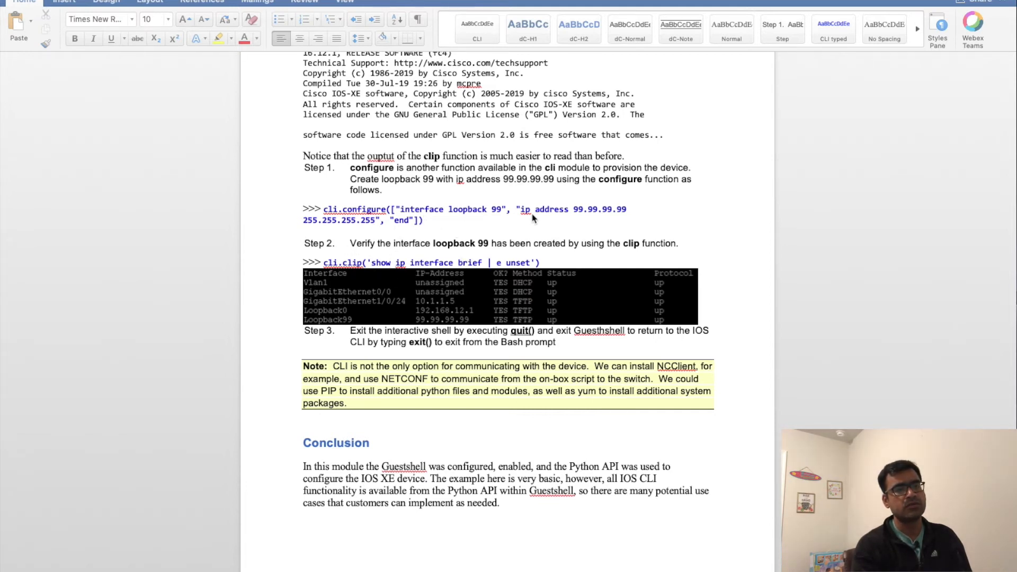
mouse_move(332, 271)
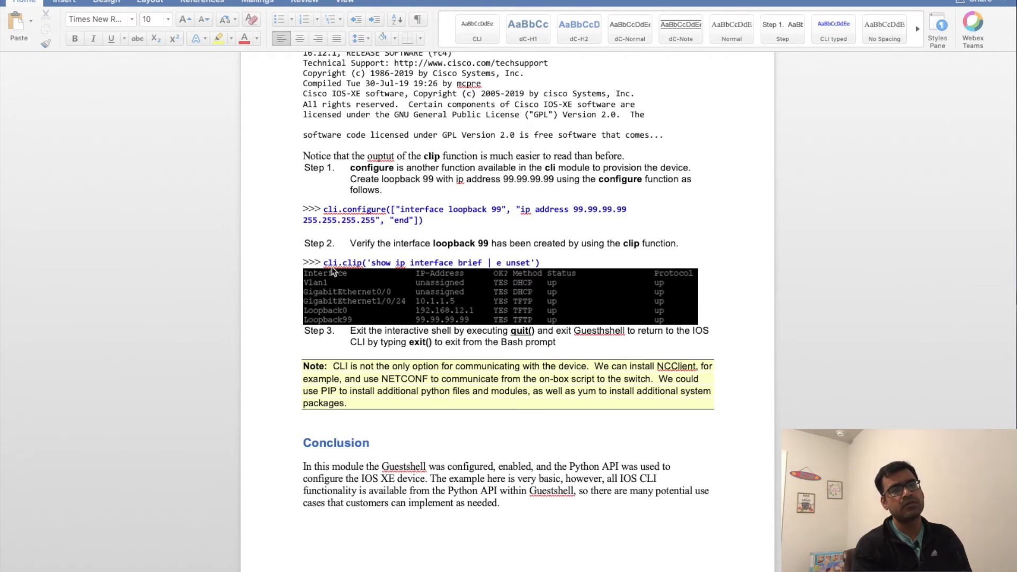
mouse_move(373, 269)
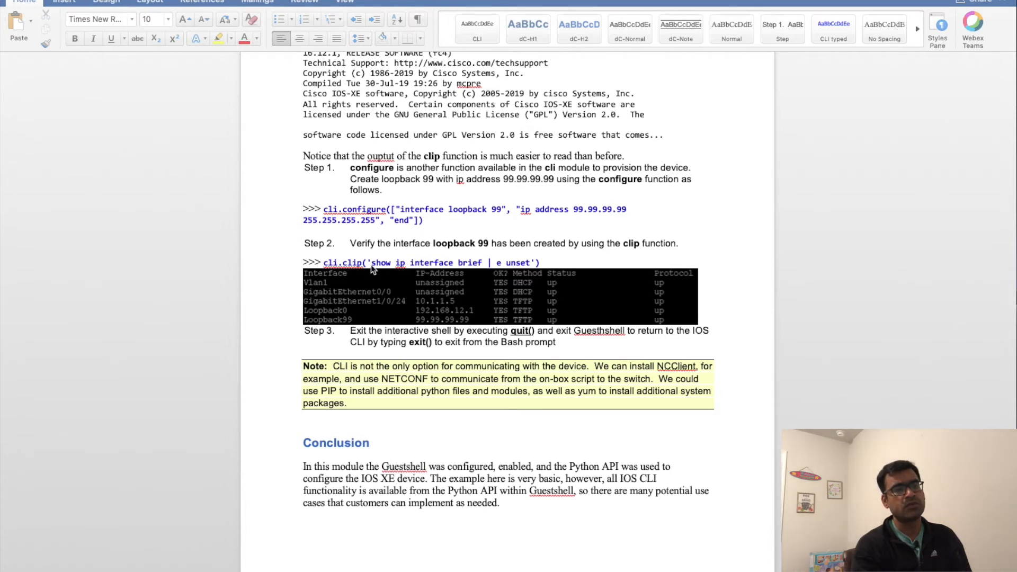
mouse_move(390, 275)
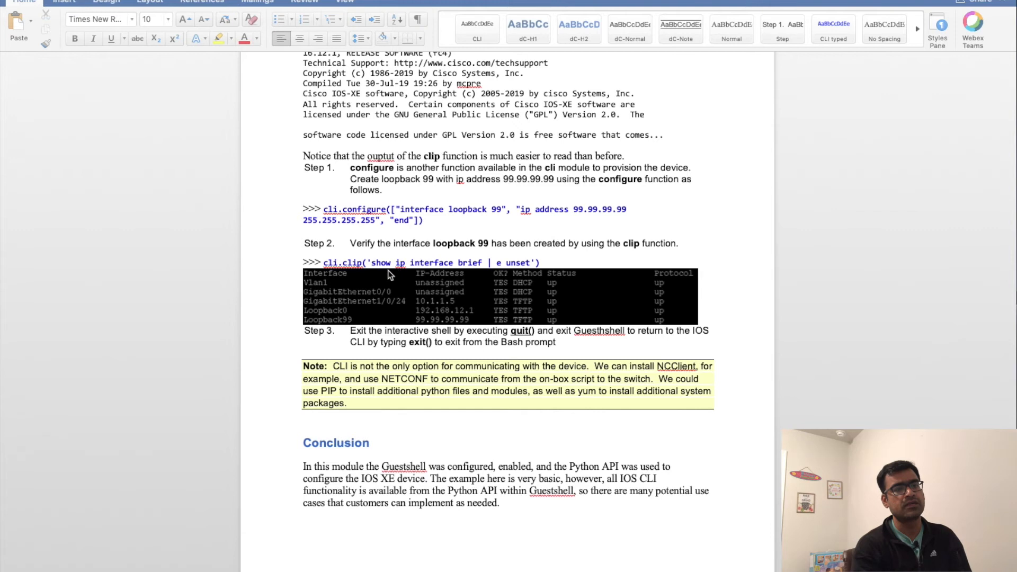
scroll(up, 3)
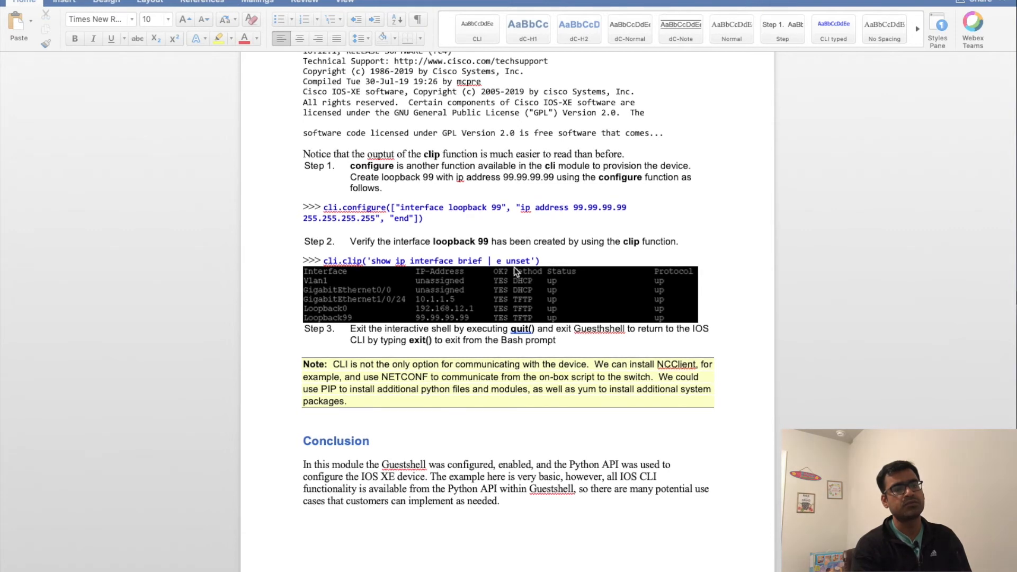
mouse_move(427, 308)
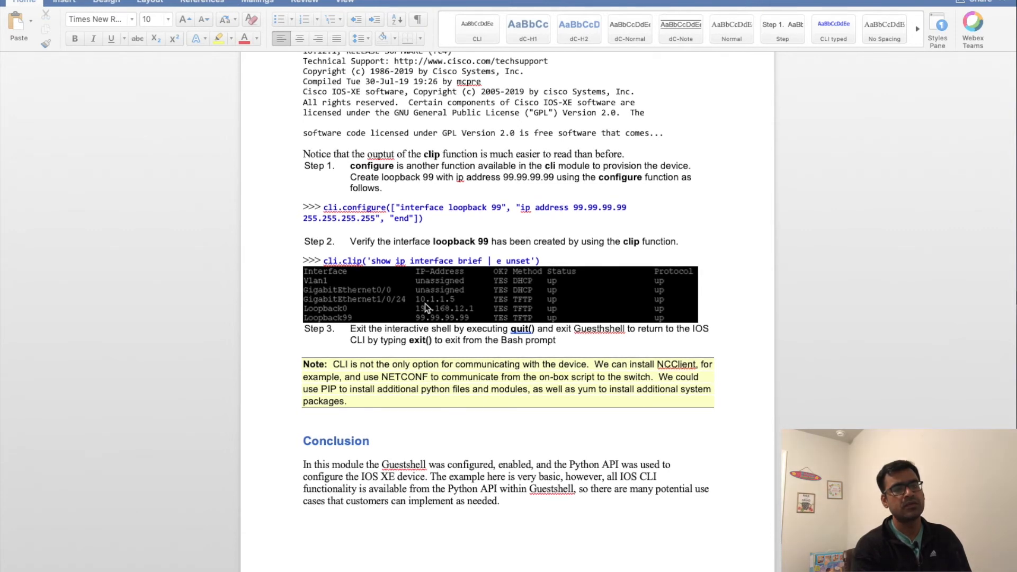